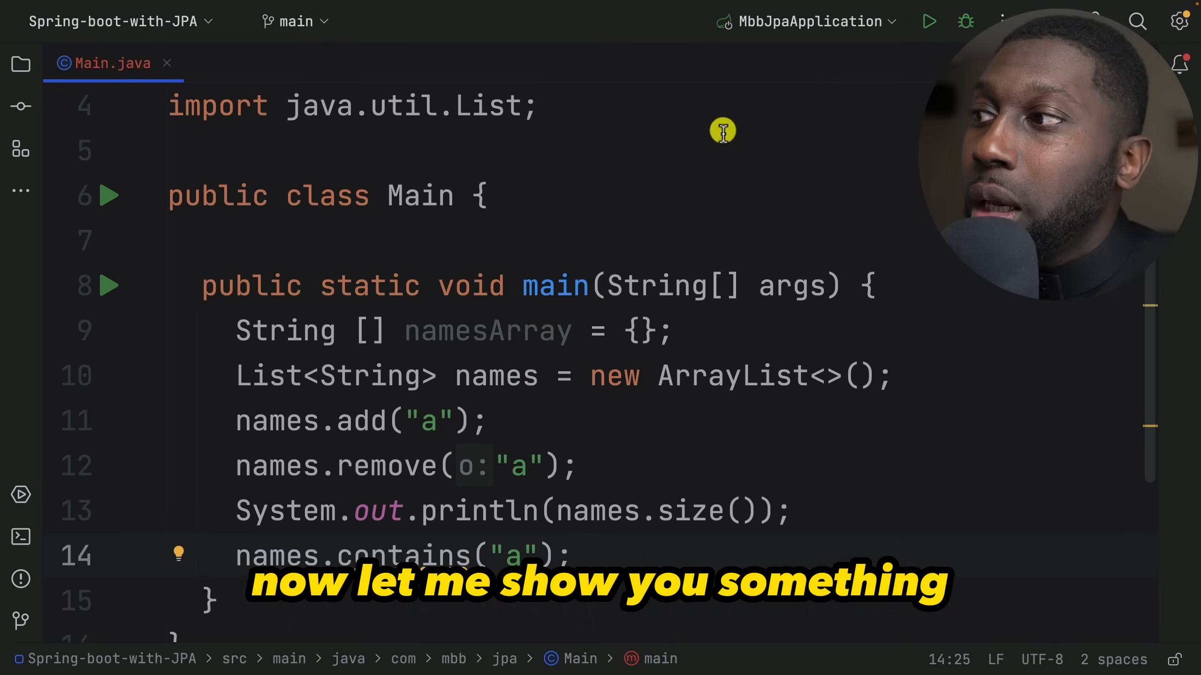
{"action": "mouse_move", "coordinate": [220, 363]}
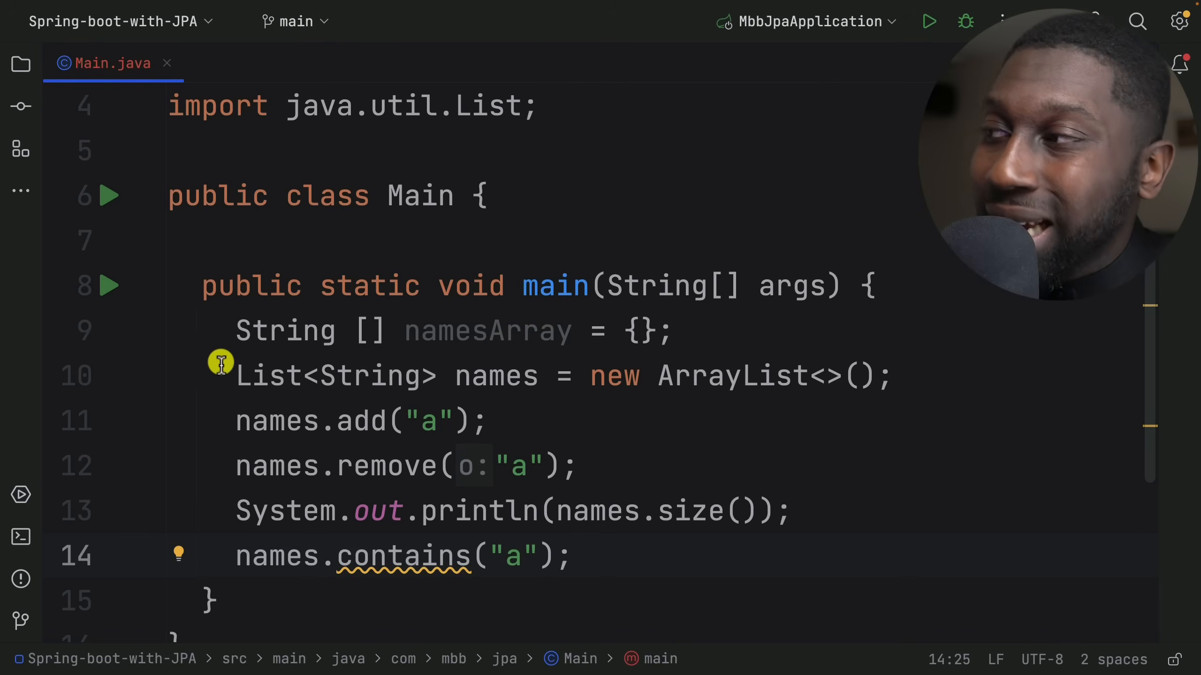
{"action": "mouse_move", "coordinate": [268, 375]}
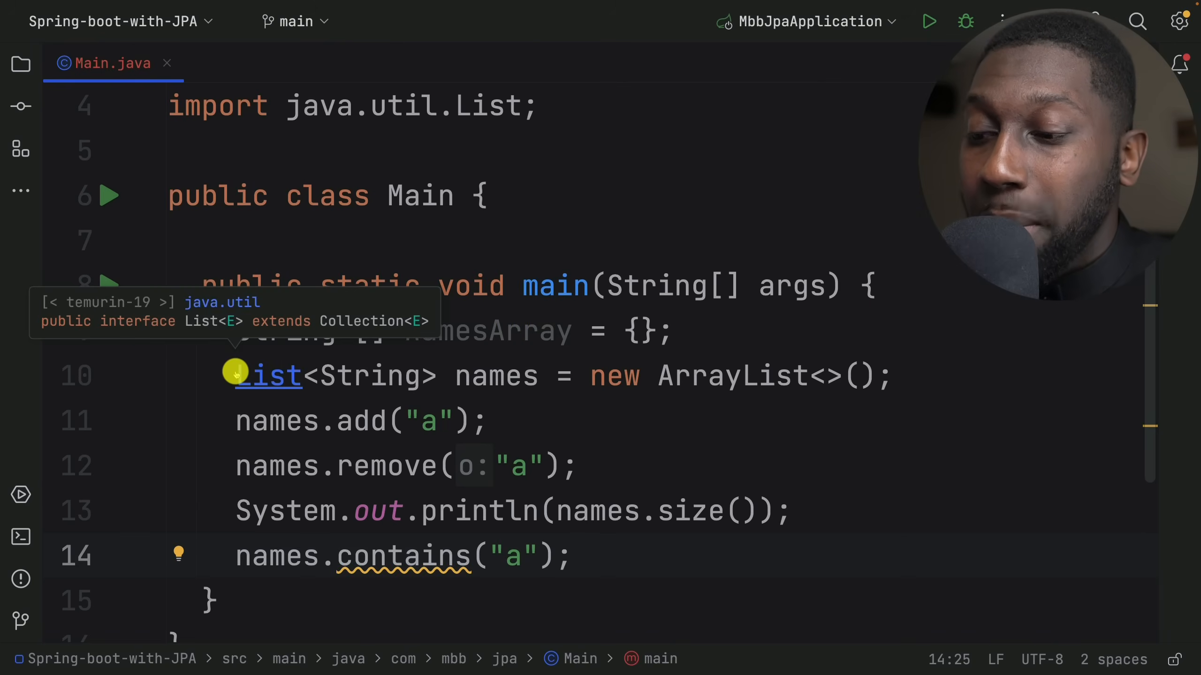
Step: Peek at the List interface source, then return to Main.java
{"action": "left_click", "coordinate": [267, 376]}
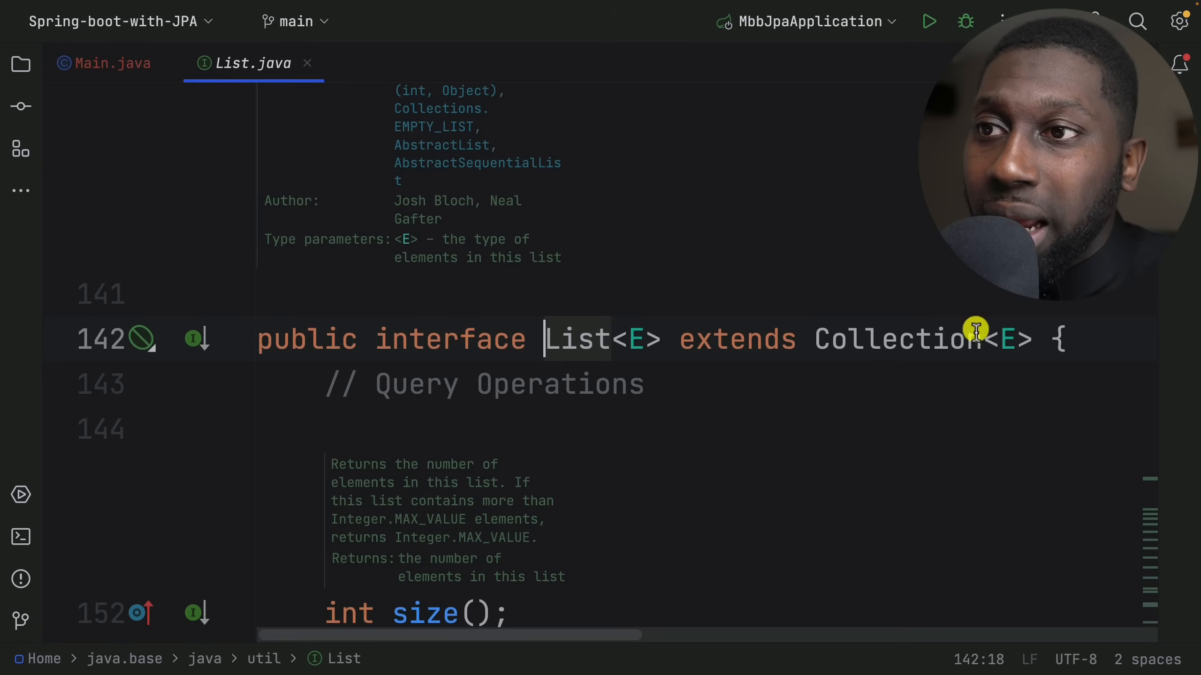
{"action": "left_click", "coordinate": [103, 63]}
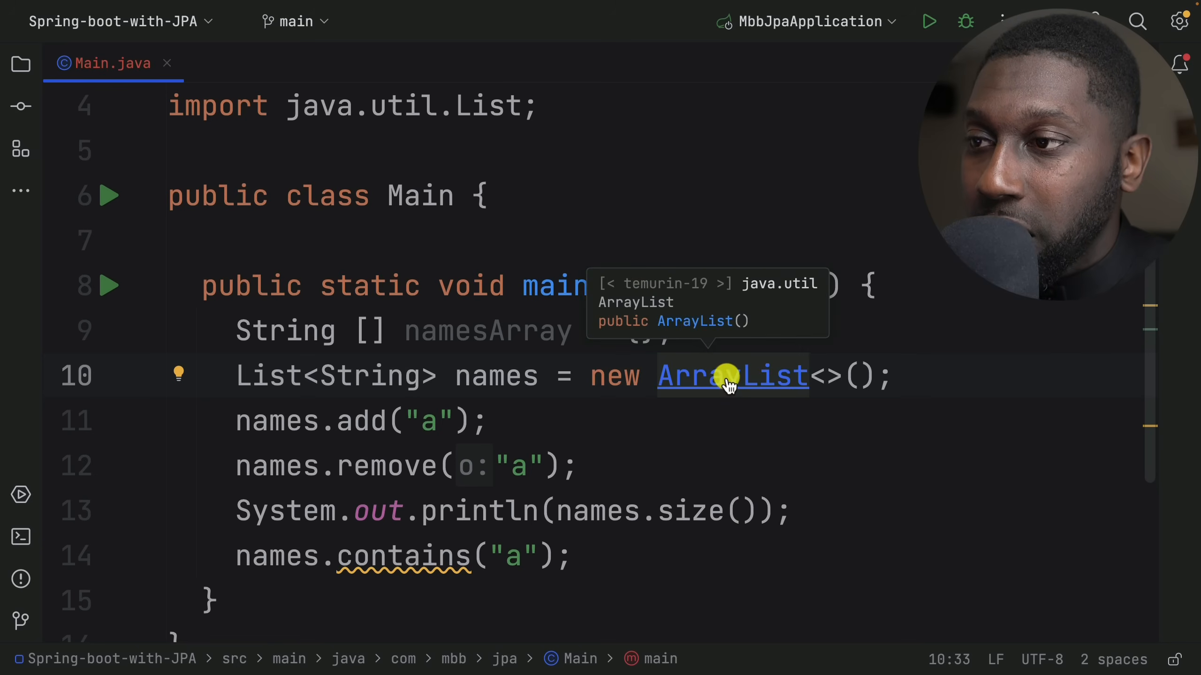
Step: Go into ArrayList.java and navigate from this.elementData to its Object[] field declaration
{"action": "left_click", "coordinate": [731, 376]}
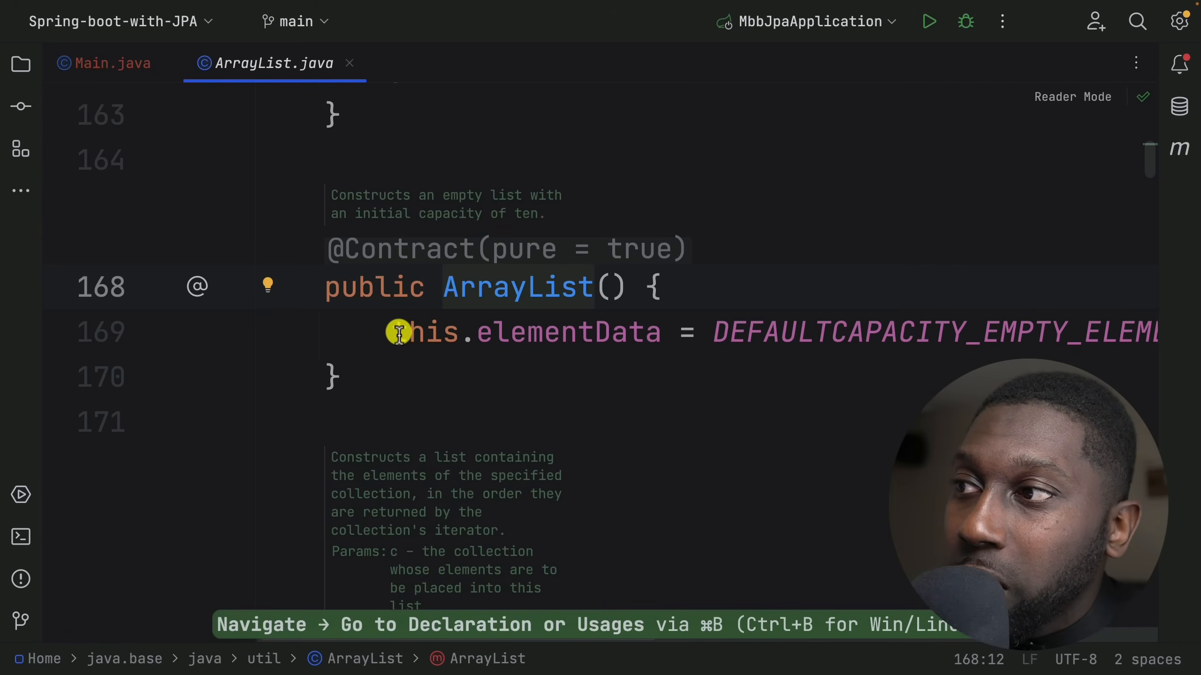
{"action": "left_click_drag", "start_coordinate": [393, 331], "coordinate": [658, 332]}
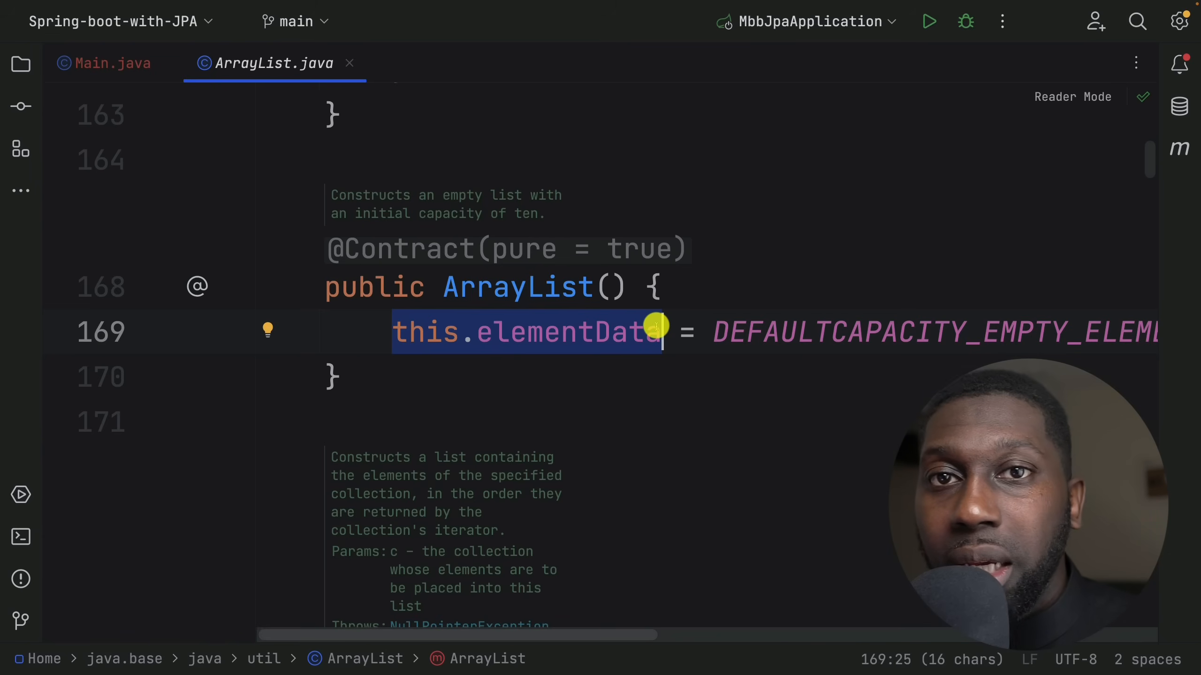
{"action": "mouse_move", "coordinate": [528, 332]}
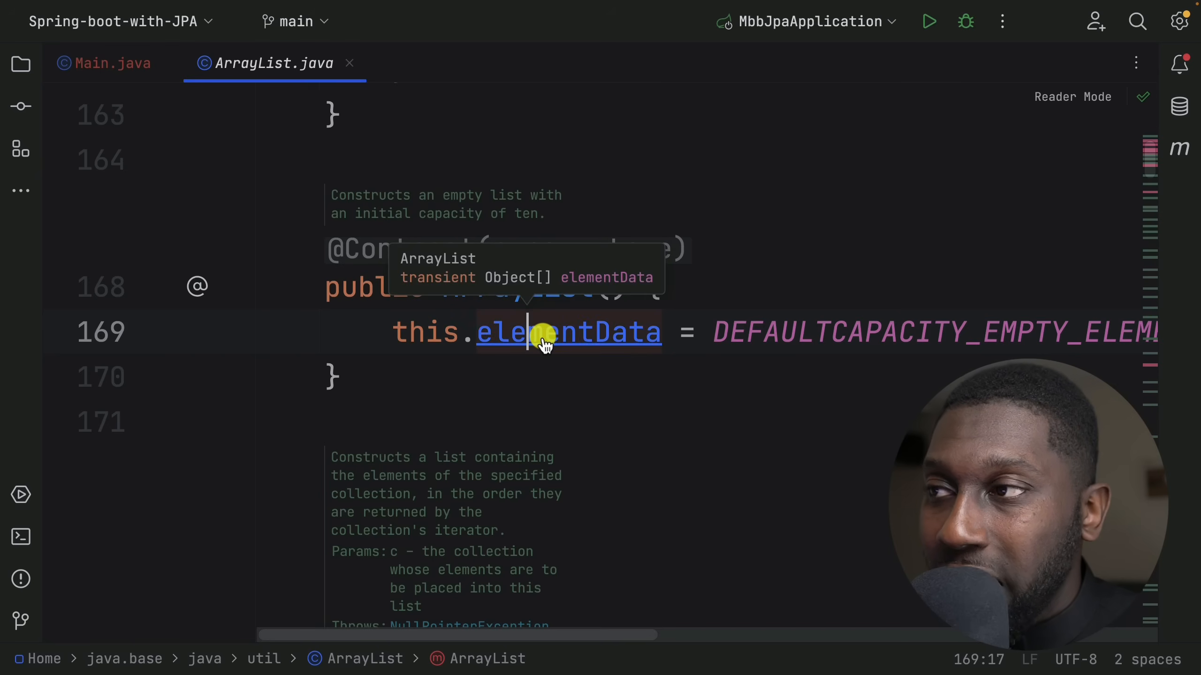
{"action": "left_click", "coordinate": [568, 331]}
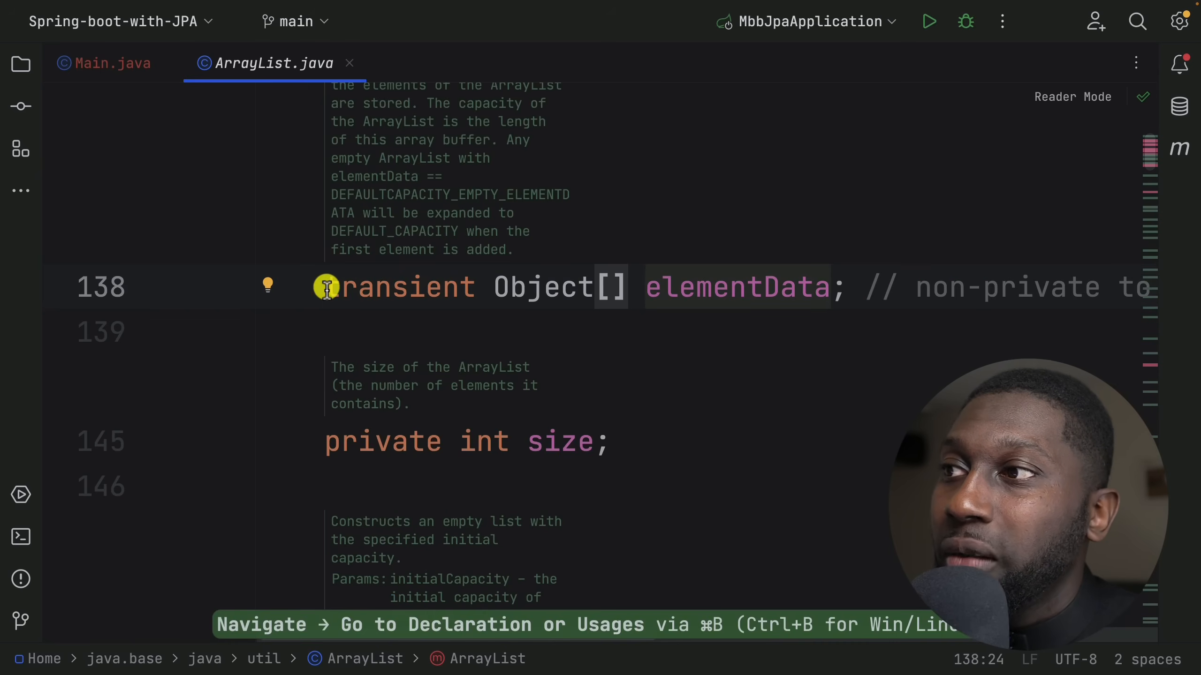